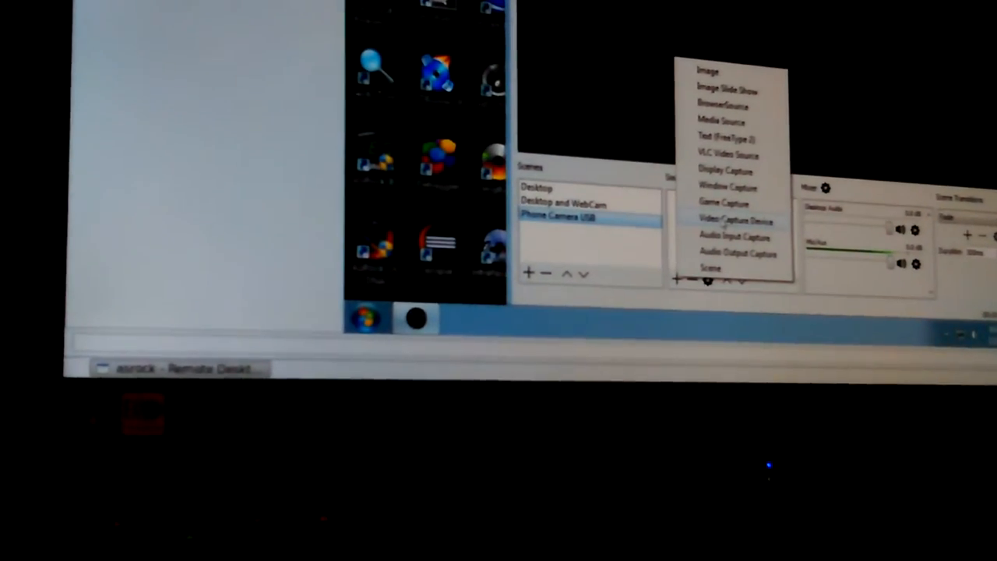
Add a new Video Capture Device source to the Phone Camera USB scene.
{"action": "left_click", "coordinate": [735, 220]}
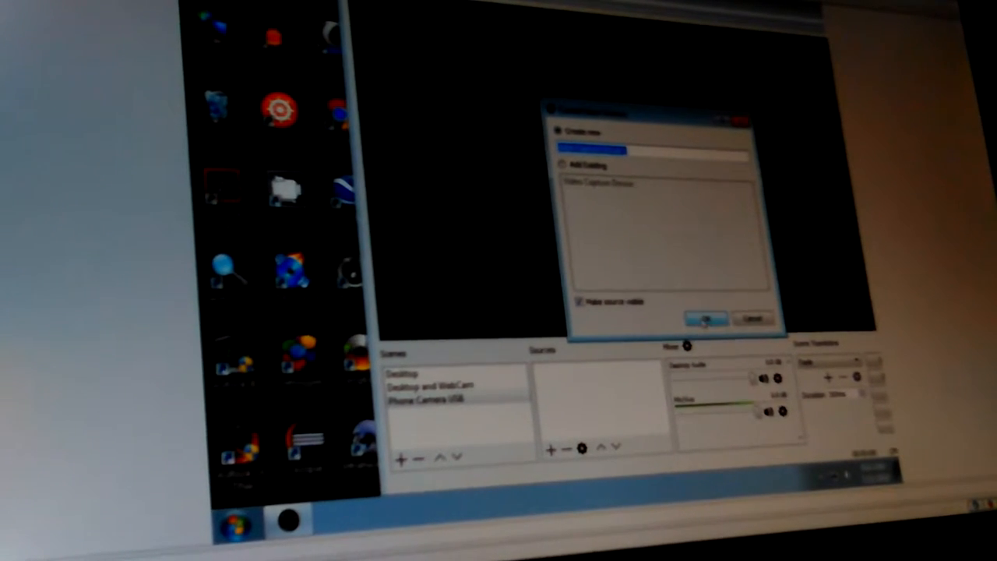
Create the source with the default name 'Video Capture Device' and show its properties.
{"action": "left_click", "coordinate": [704, 319]}
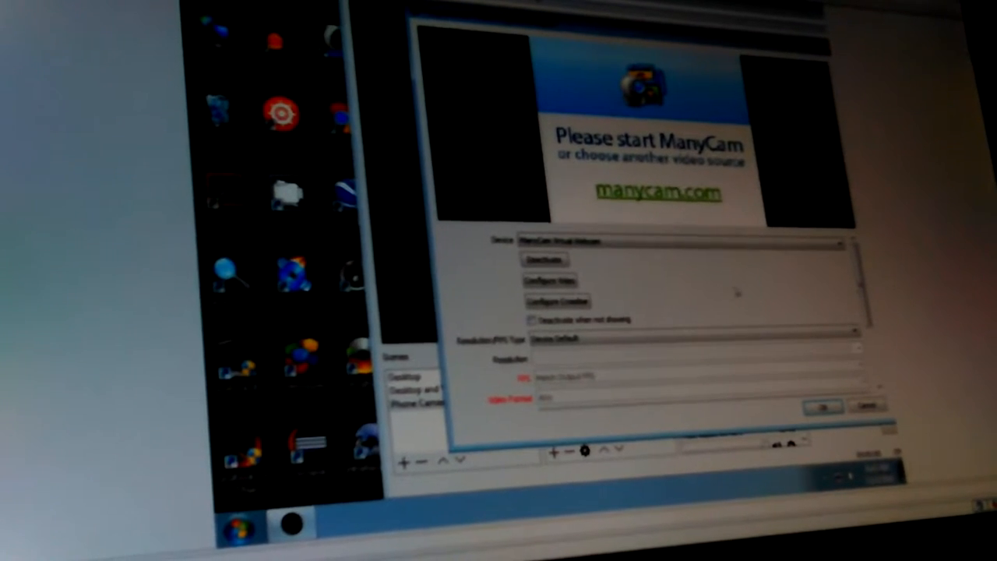
Switch the device from ManyCam Virtual Webcam to SplitBroadcaster, then recheck the device list for the phone.
{"action": "left_click", "coordinate": [686, 240]}
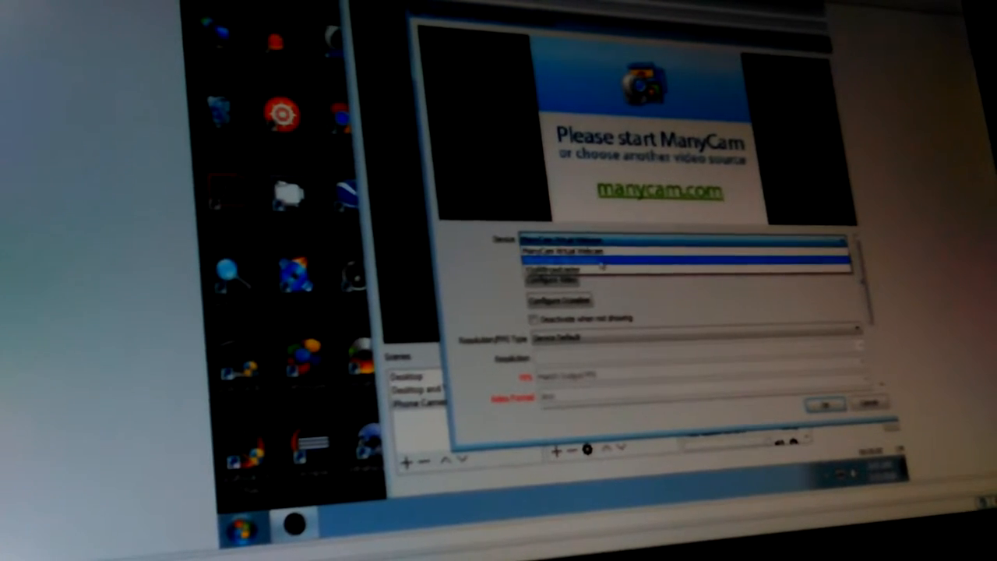
{"action": "left_click", "coordinate": [677, 250]}
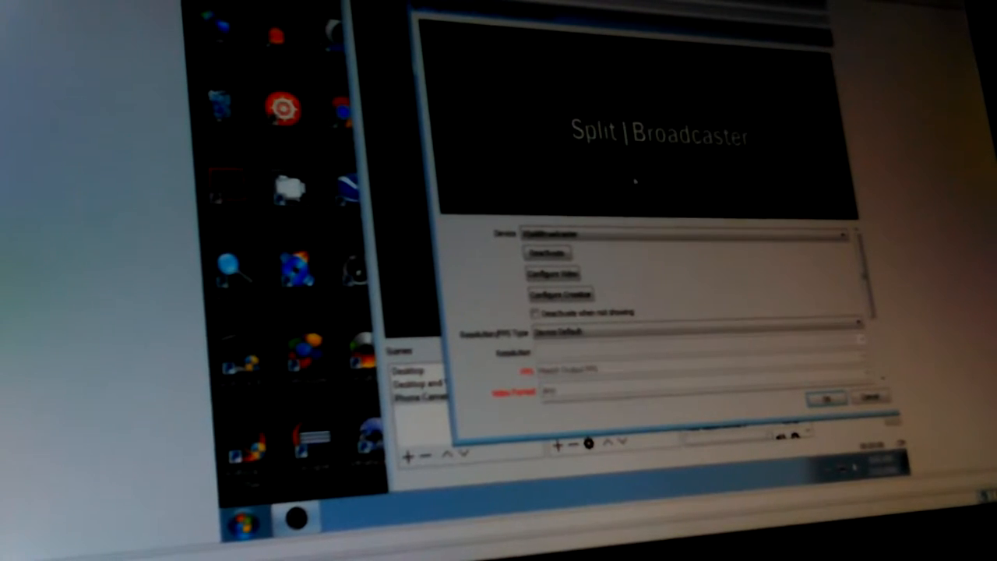
{"action": "left_click", "coordinate": [693, 235]}
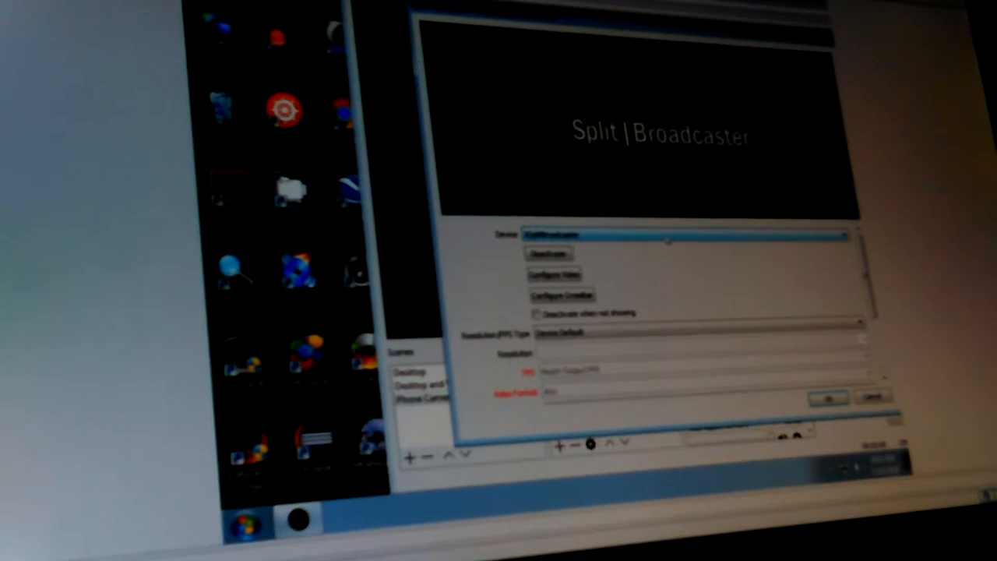